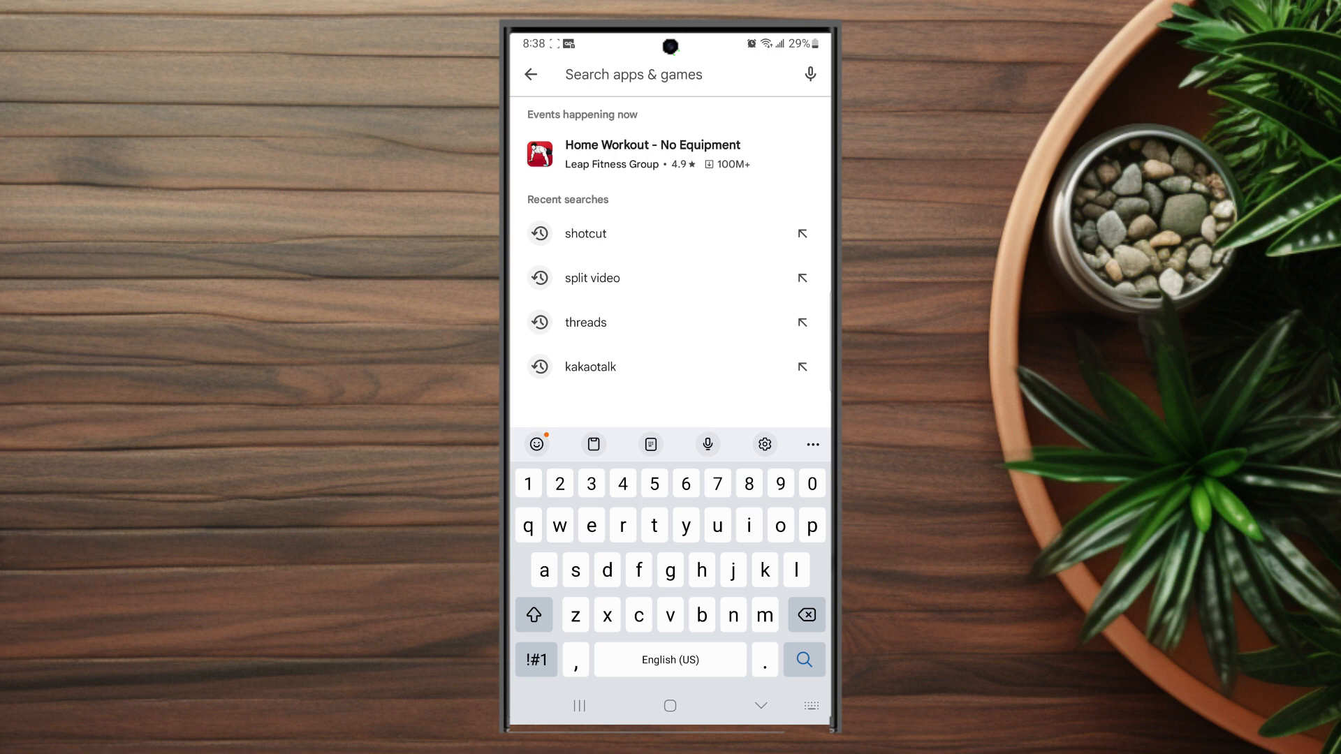
- Search the Play Store for "threads" to find Threads, an Instagram app
type("thread")
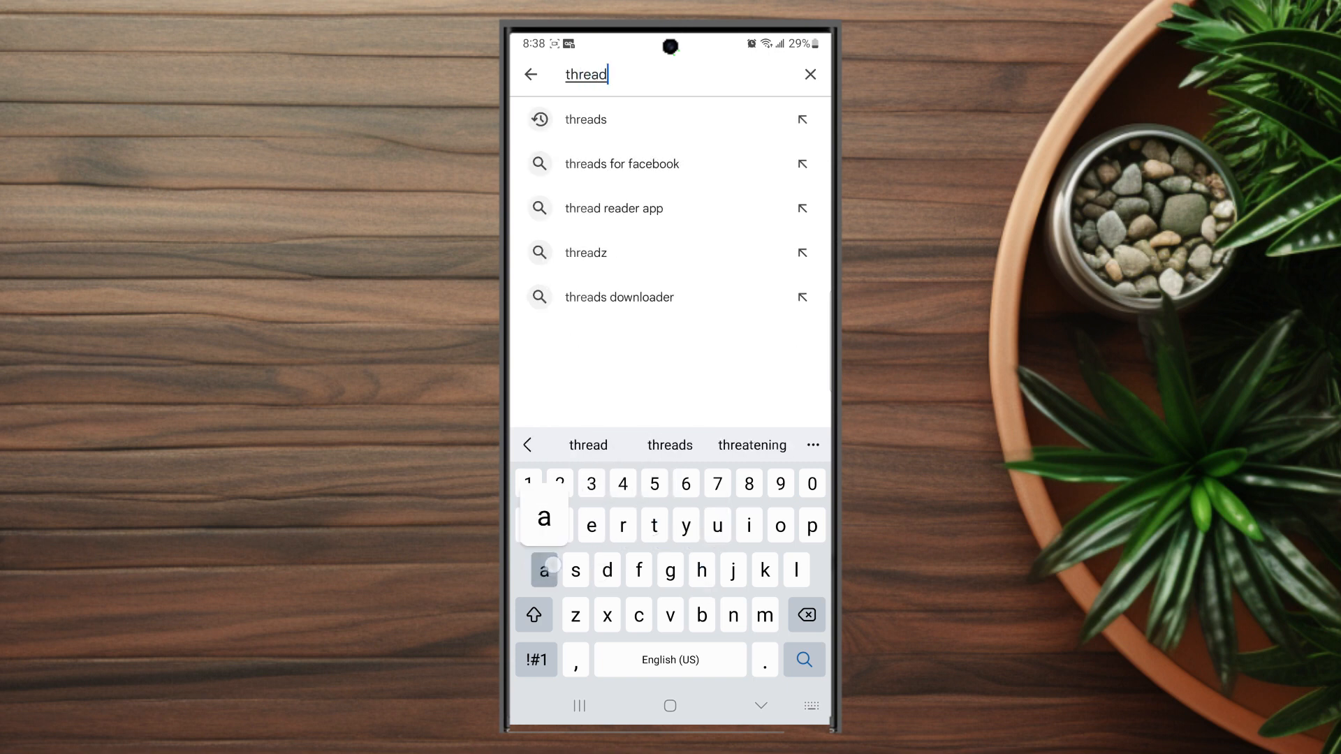
type("a")
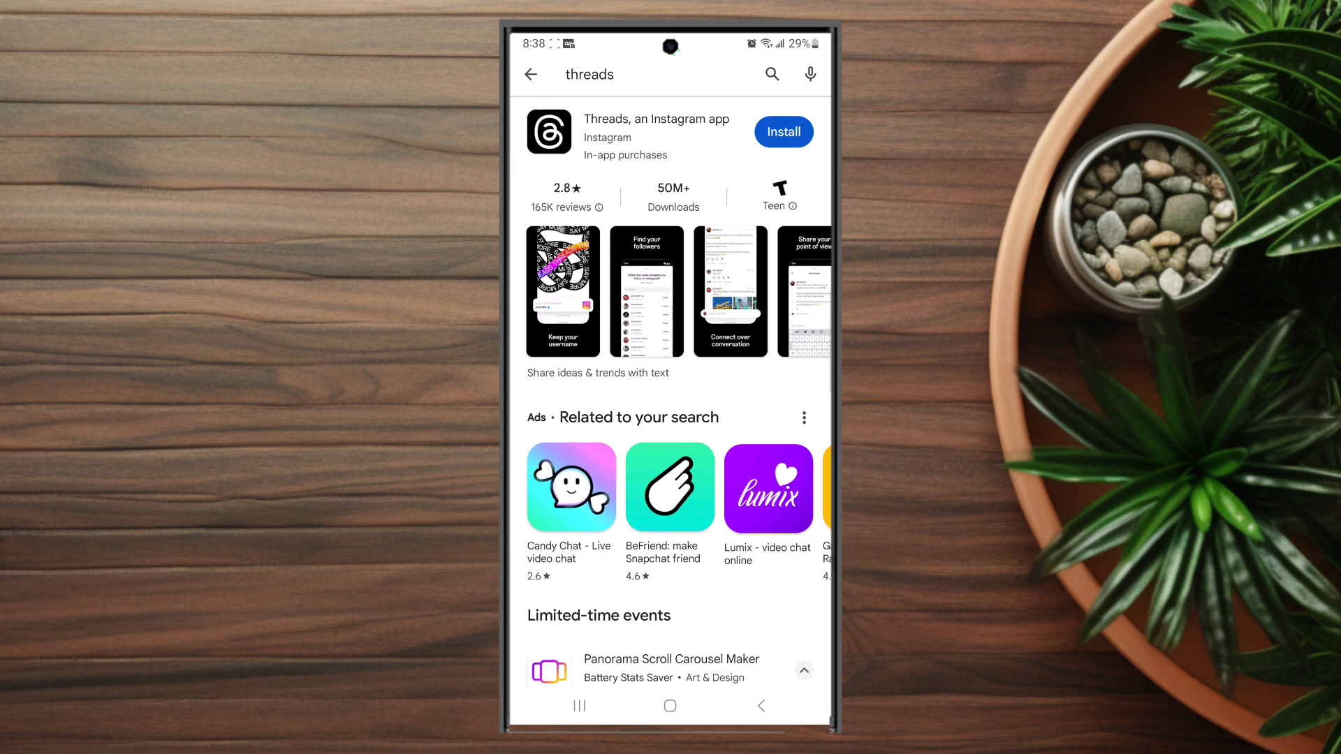
- Install Threads, an Instagram app, from the search results
left_click(780, 132)
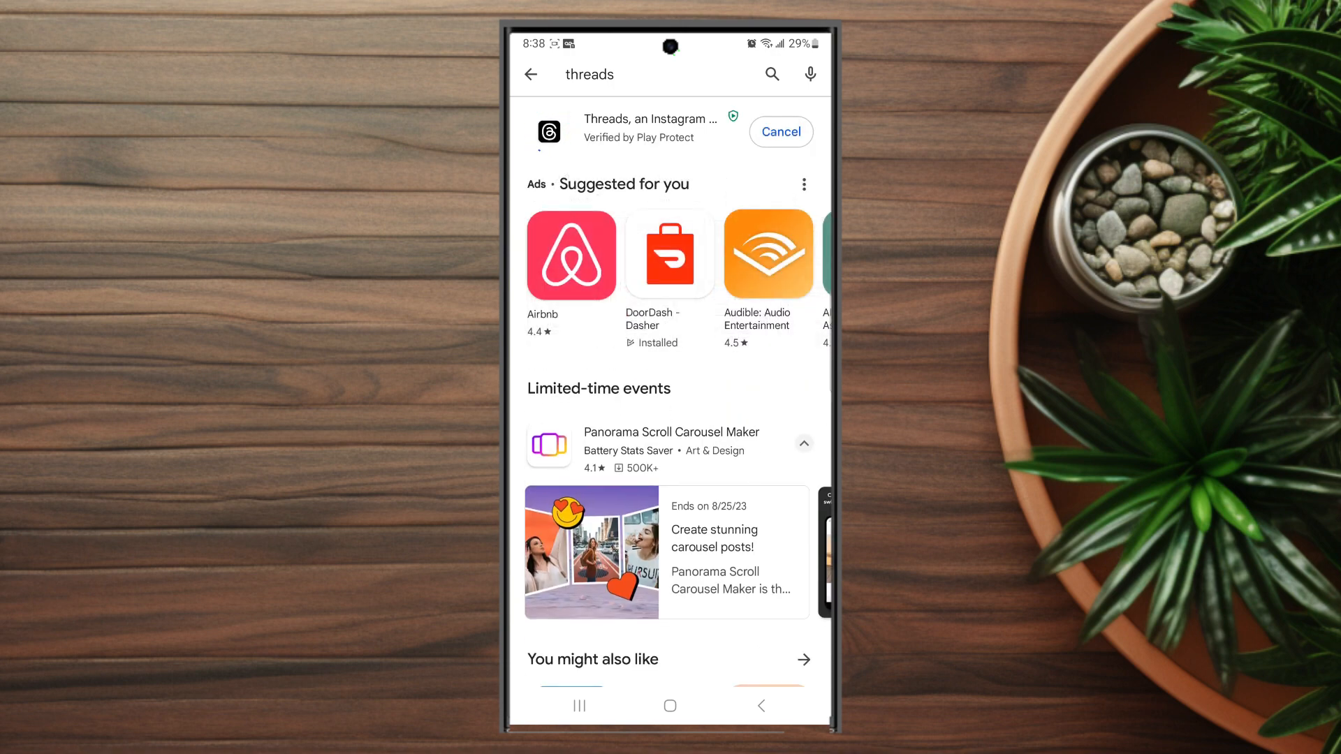